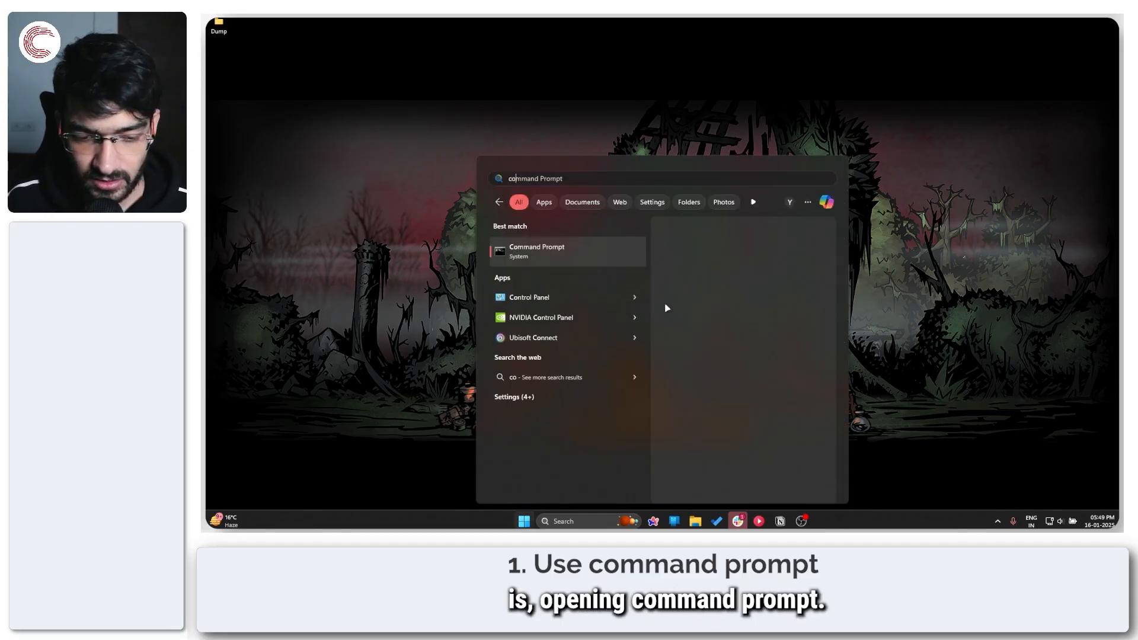
# Open Command Prompt and run ipconfig to show the network adapter configuration.
pyautogui.click(536, 251)
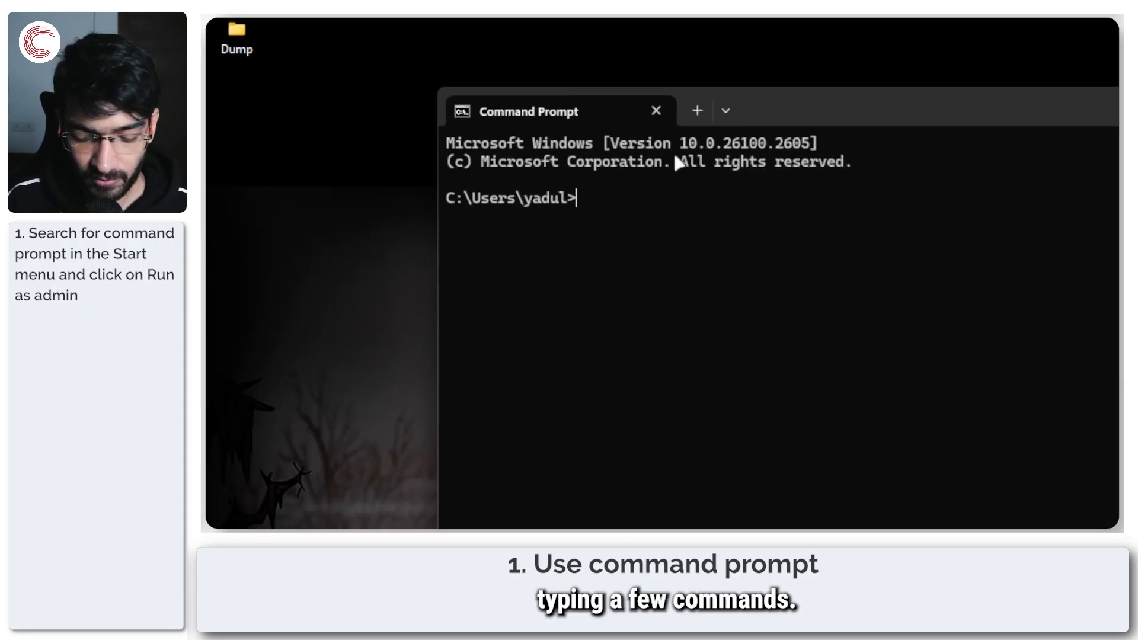
pyautogui.write('ipconfi')
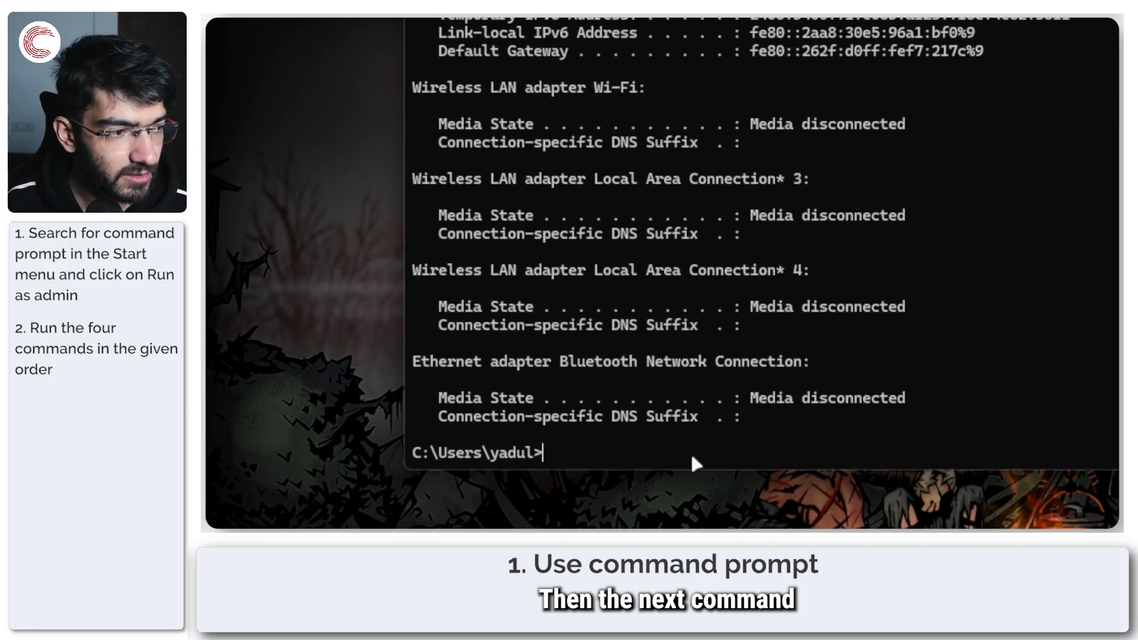
pyautogui.write('ipconfig')
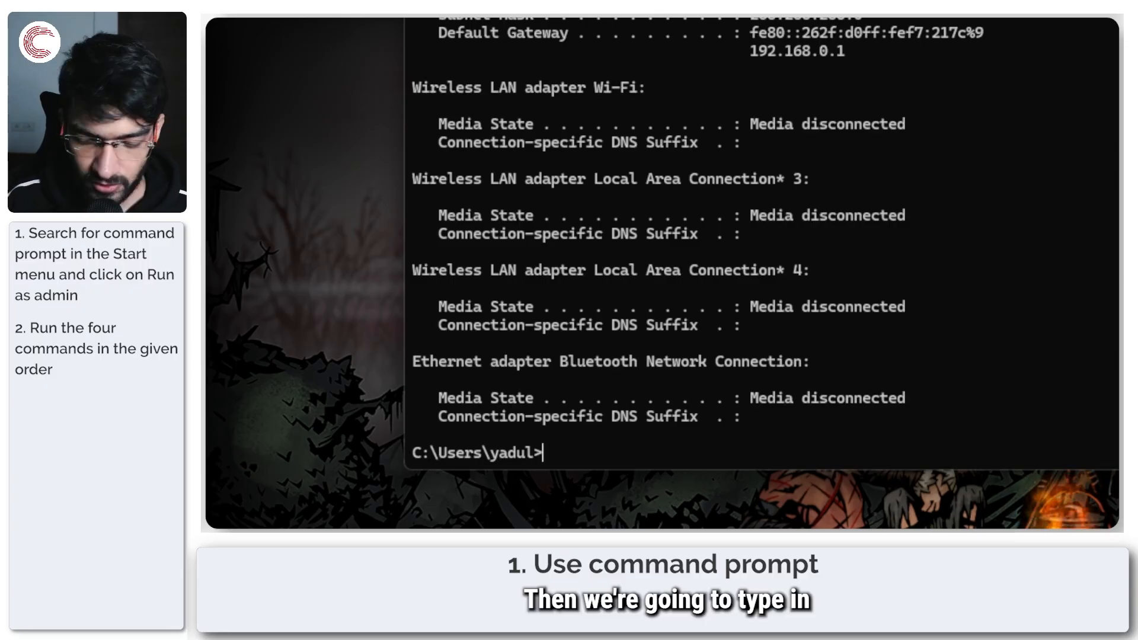
# Flush the DNS cache, then correct the typo and run ipconfig /registerdns.
pyautogui.write('ipconfig')
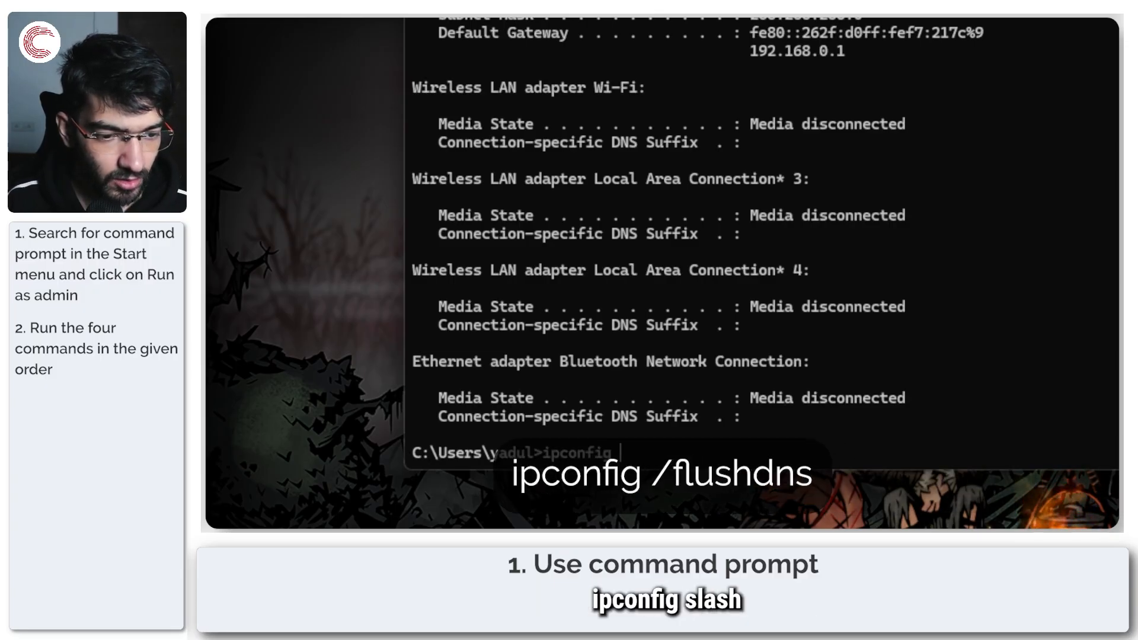
pyautogui.write('/registerdns')
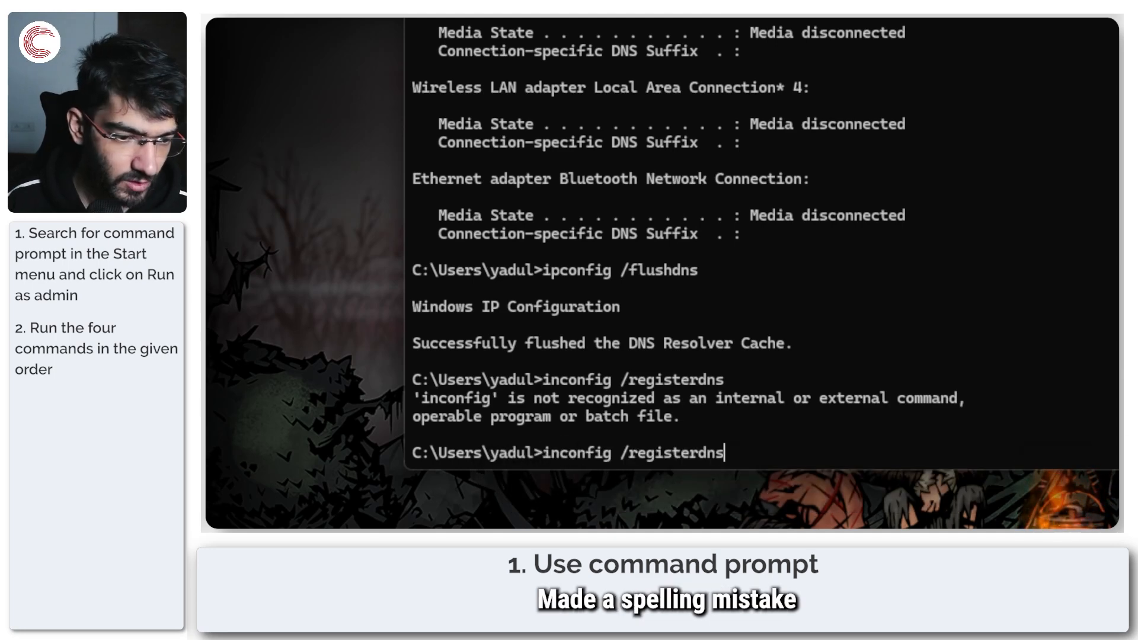
pyautogui.press('Backspace')
pyautogui.write('ipconfig')
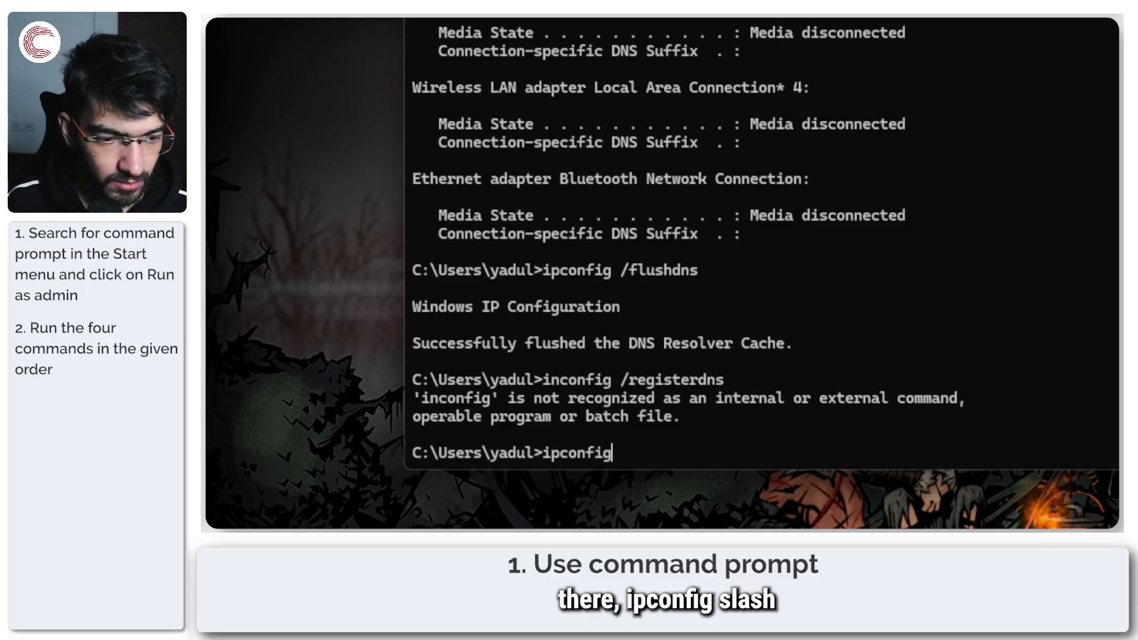
pyautogui.write('/registerdns')
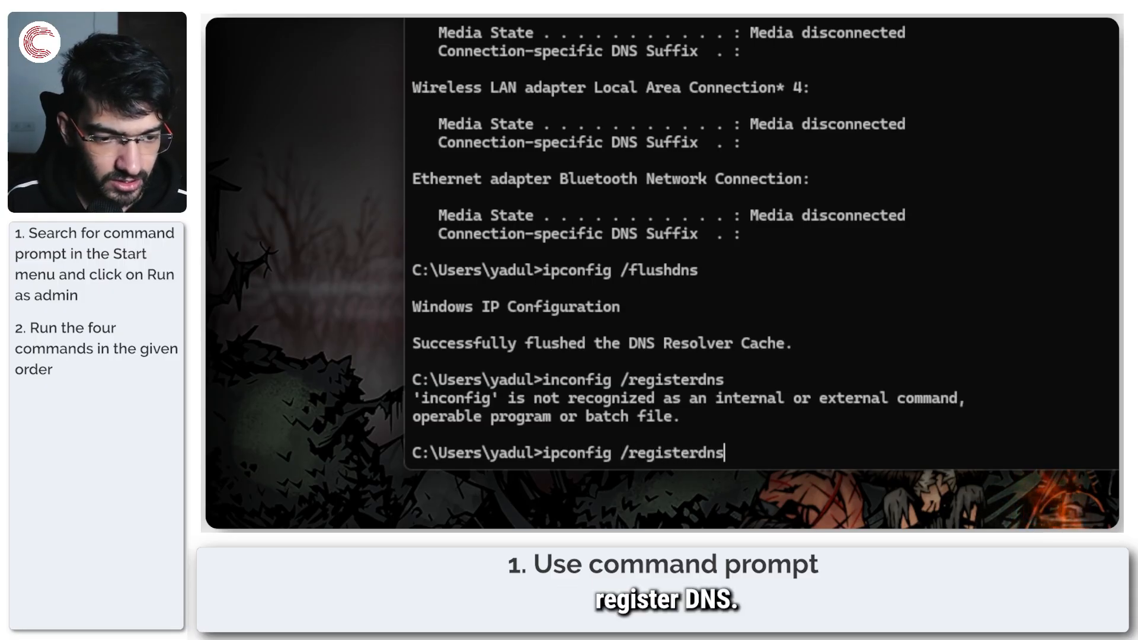
pyautogui.press('Return')
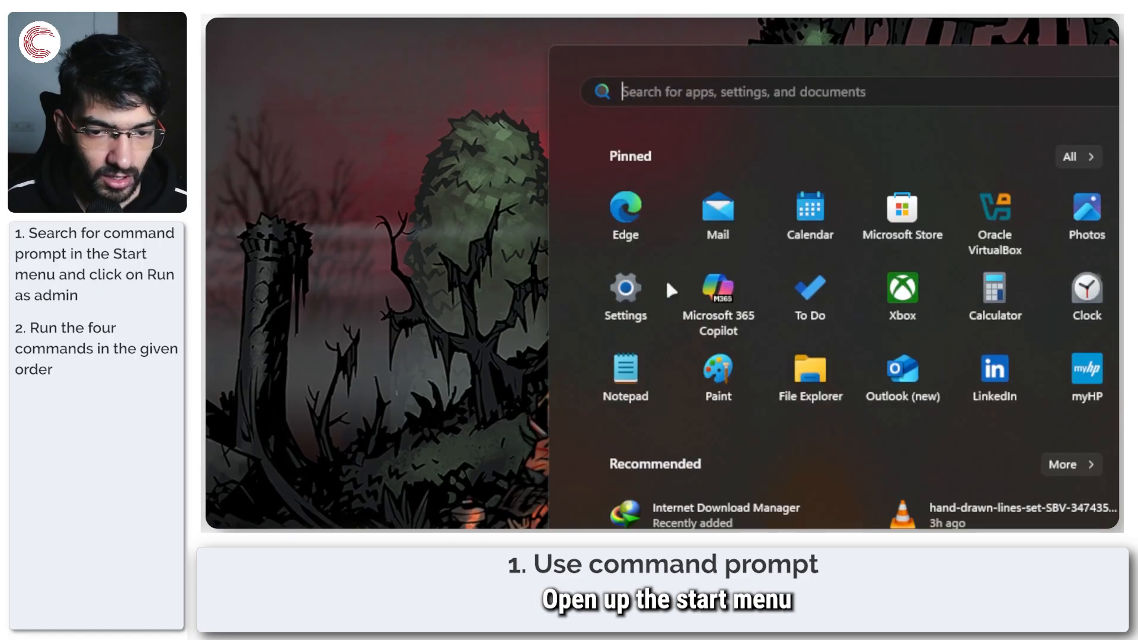
# Launch Command Prompt as administrator, run ipconfig /registerdns, then exit.
pyautogui.write('comm')
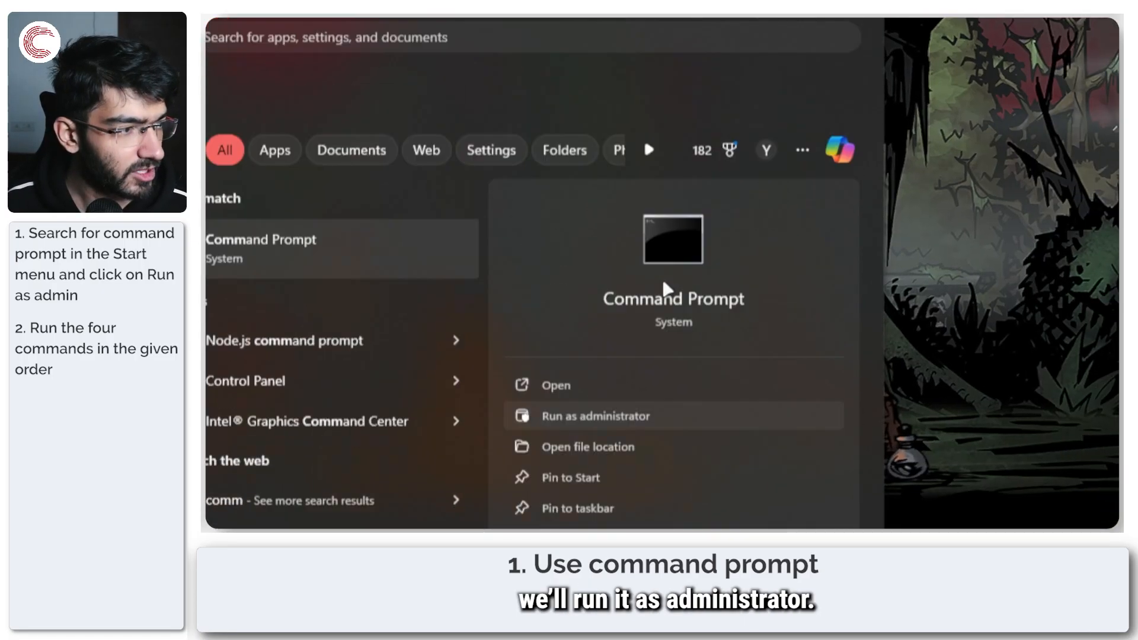
pyautogui.click(595, 416)
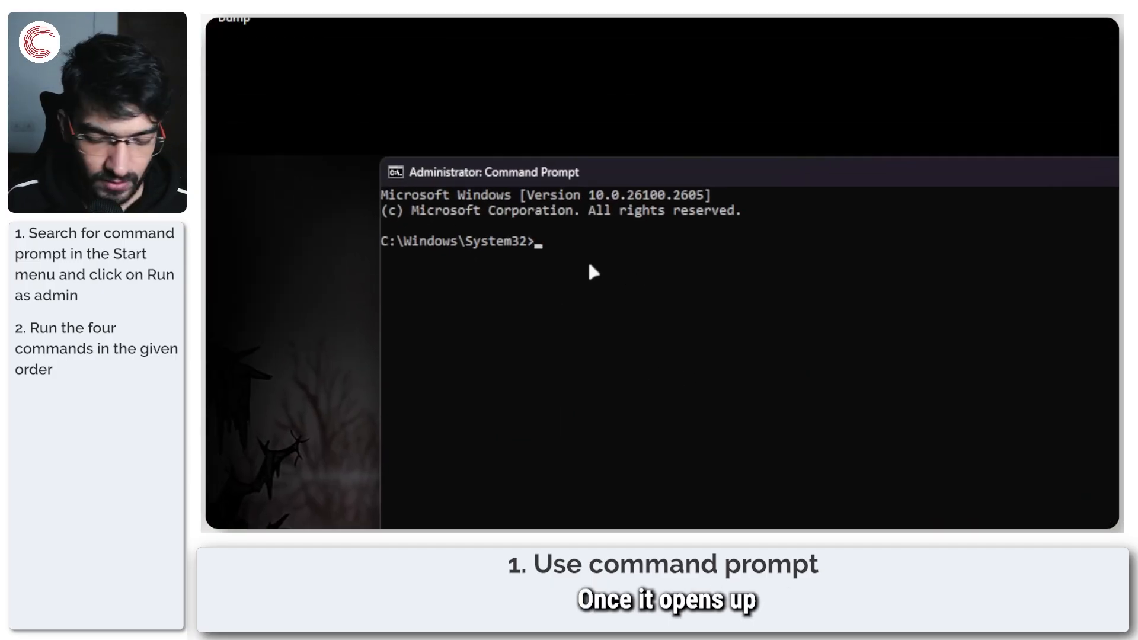
pyautogui.write('ipconfig /registerdns')
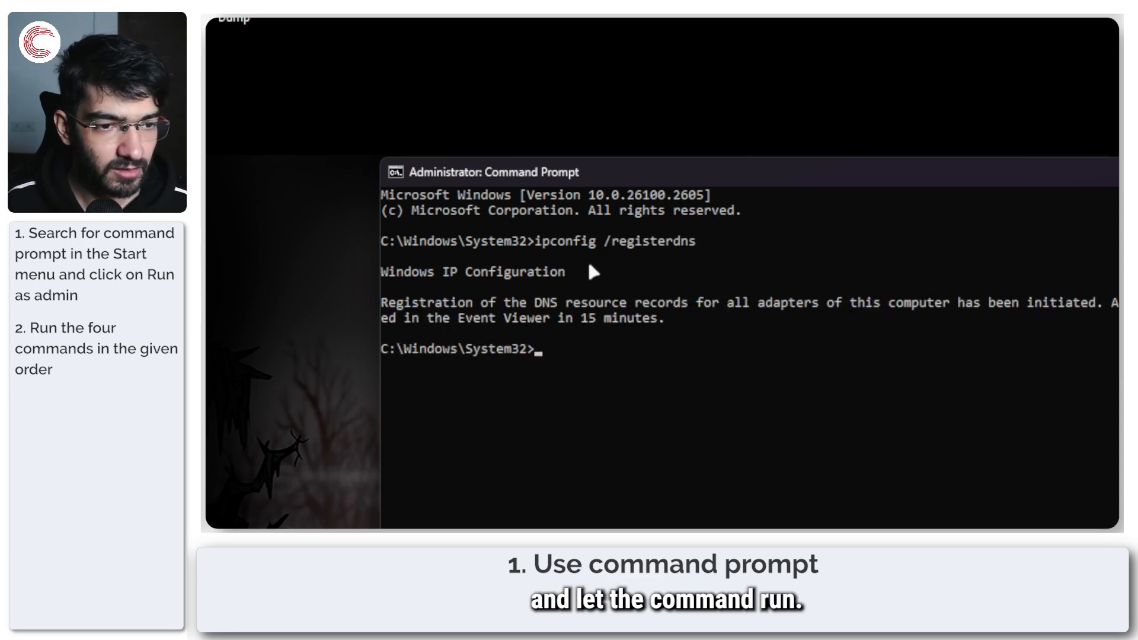
pyautogui.write('exi')
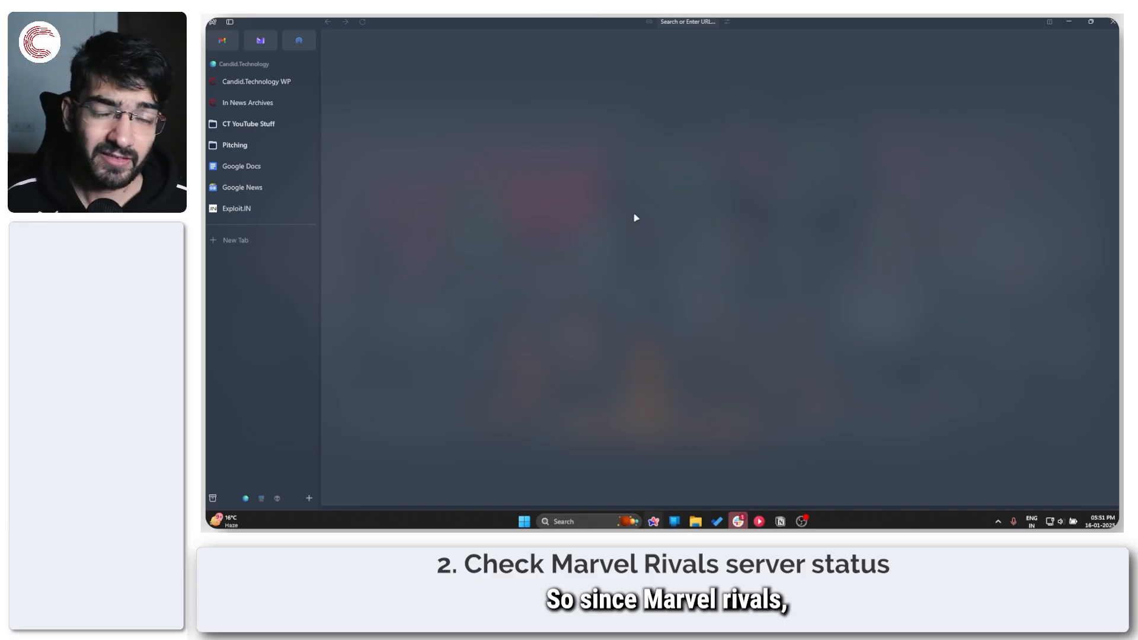
pyautogui.moveTo(457, 242)
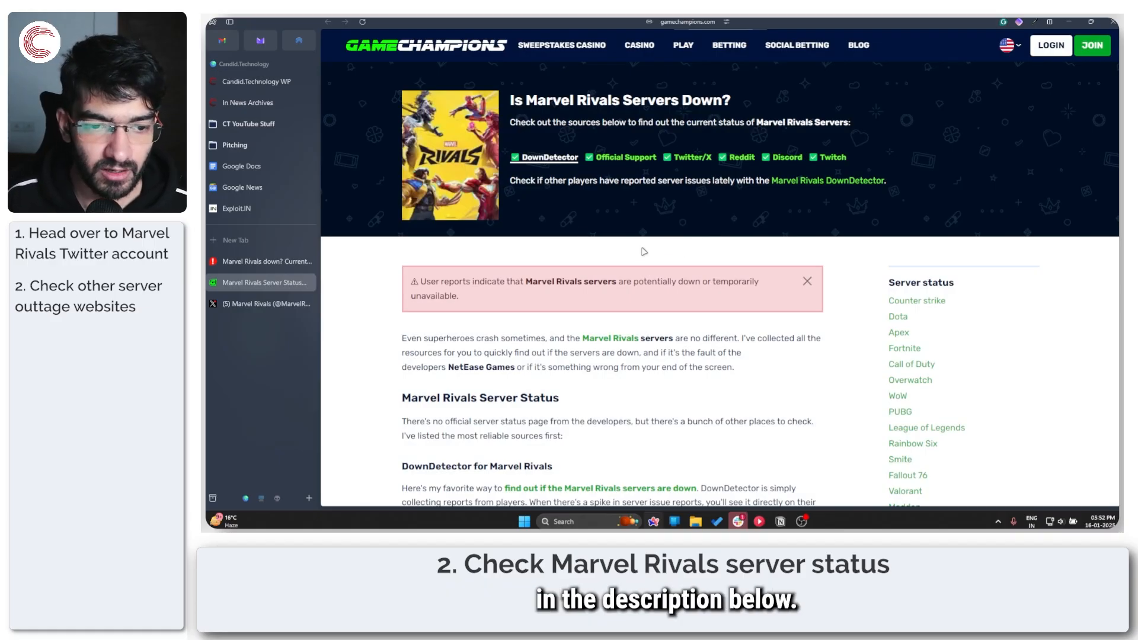
# Scroll through the GameChampions Marvel Rivals server-status article, then reach Downdetector's page.
pyautogui.scroll(-3)
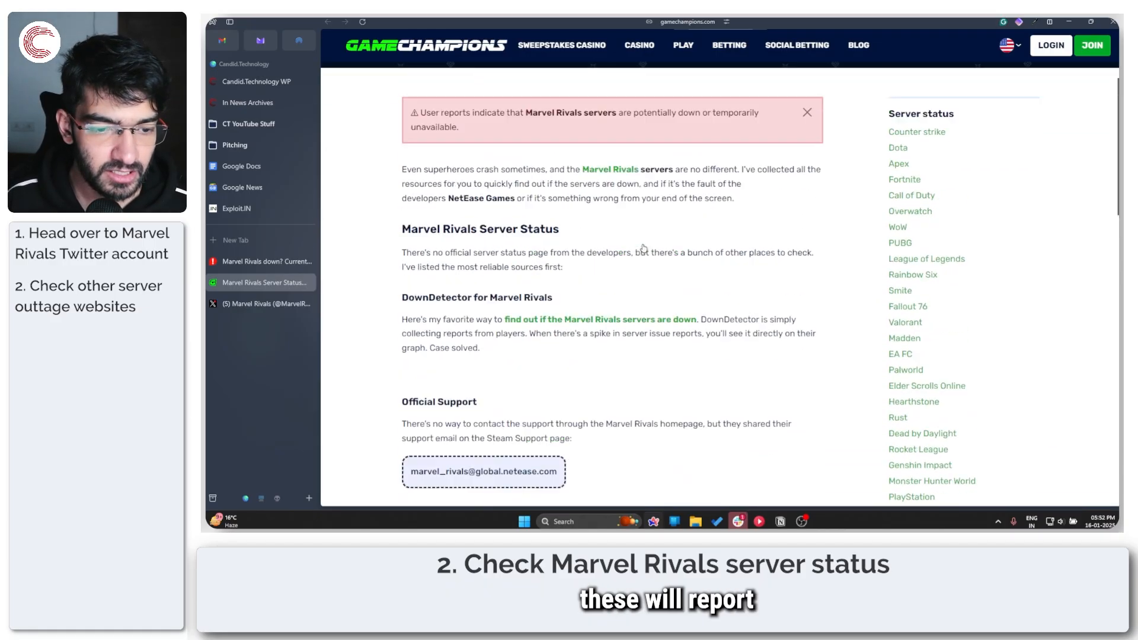
pyautogui.scroll(3)
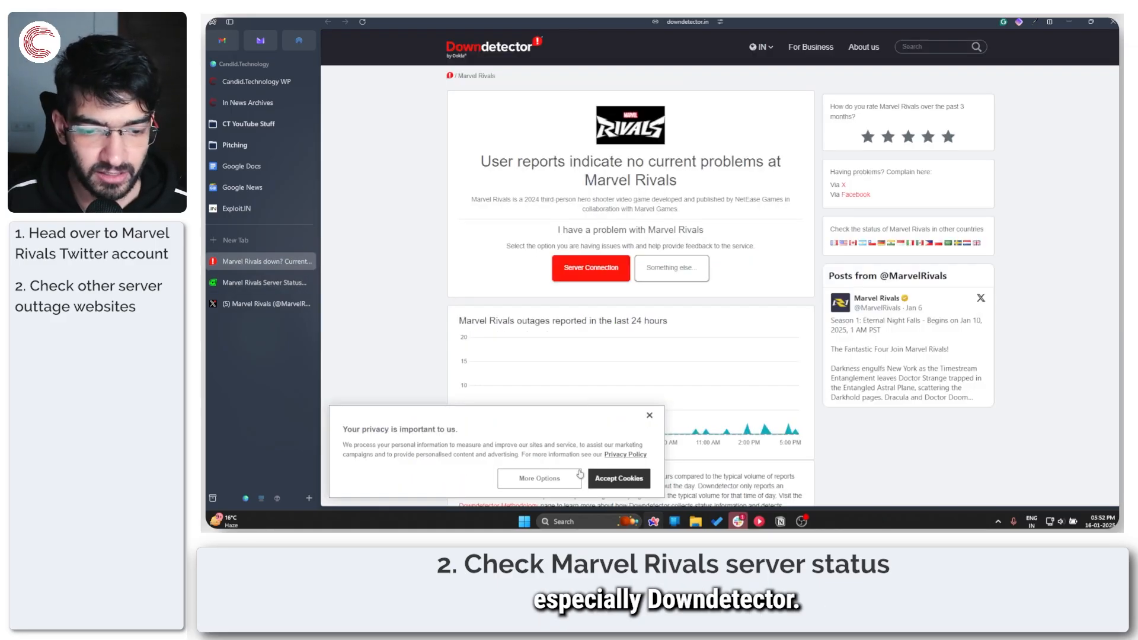
# Accept cookies on Downdetector so the Marvel Rivals 24-hour outage chart is unobstructed.
pyautogui.click(617, 478)
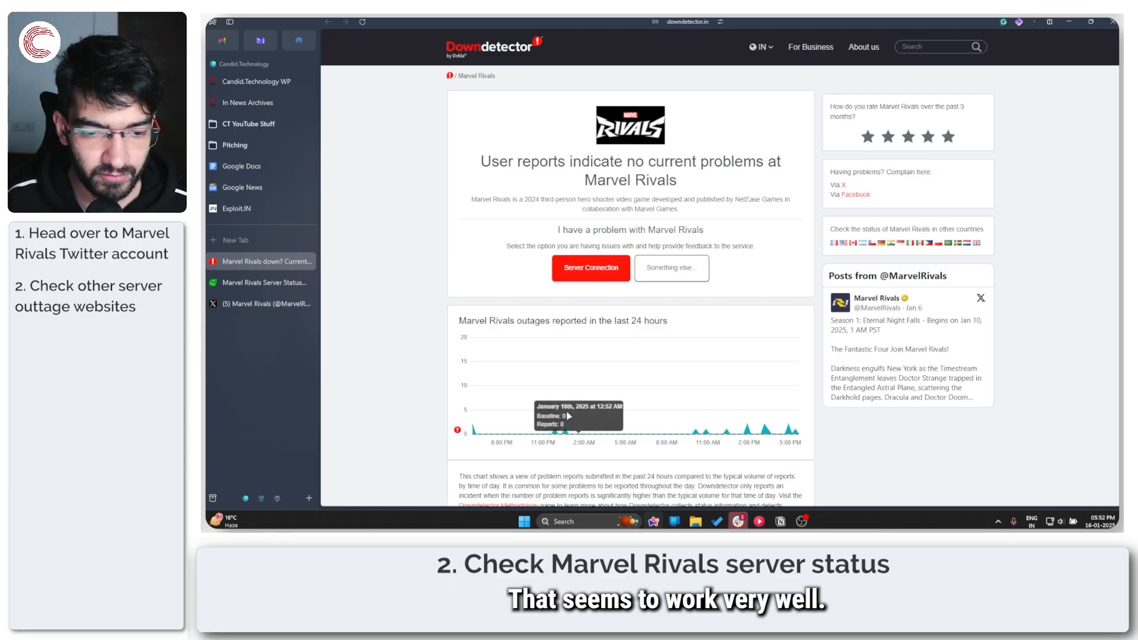
pyautogui.moveTo(775, 319)
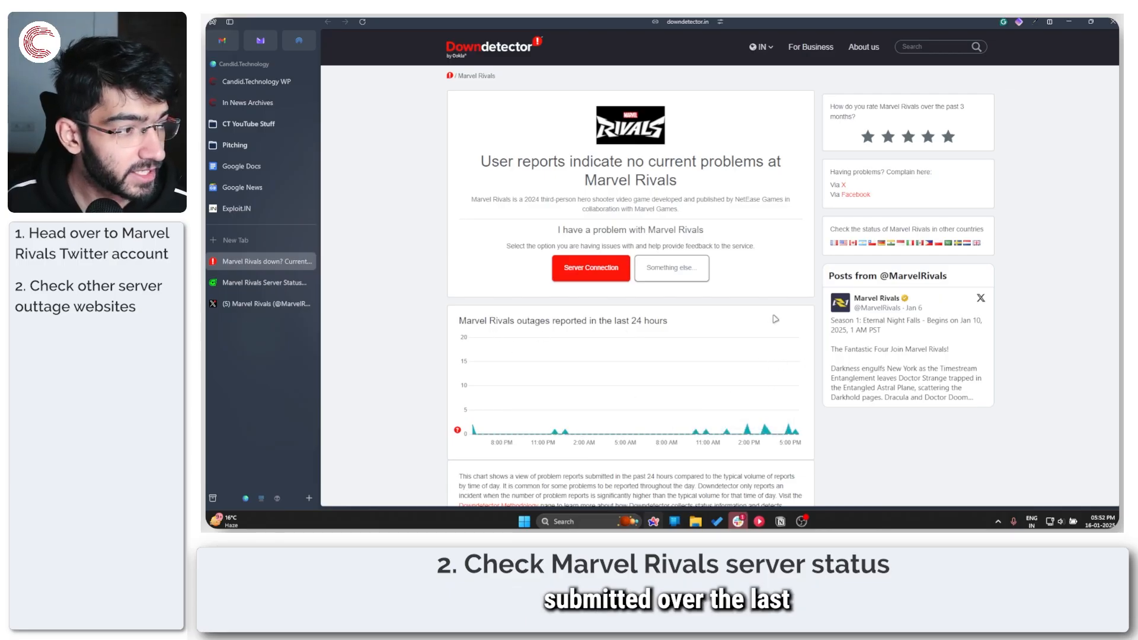